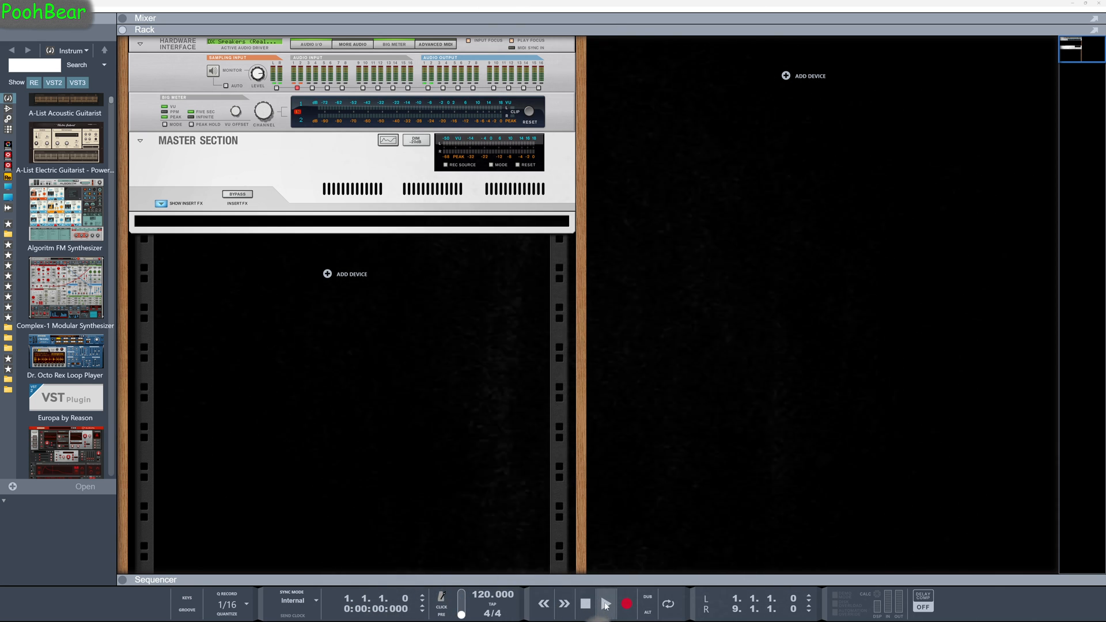
# Add a Europa synthesizer to the Reason rack.
pyautogui.click(606, 604)
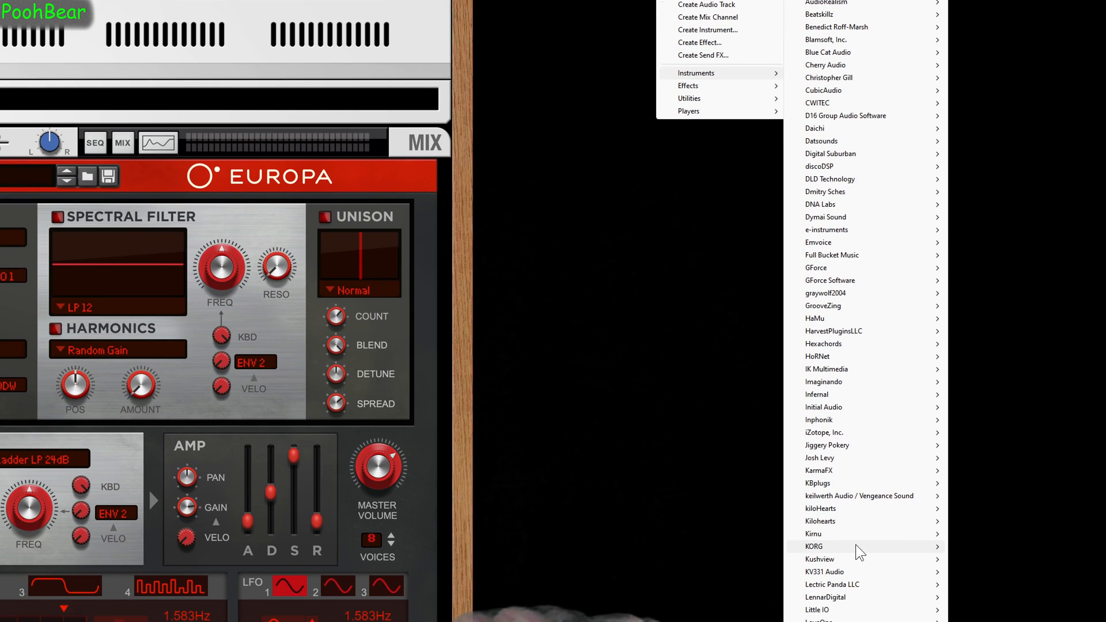
pyautogui.moveTo(815, 534)
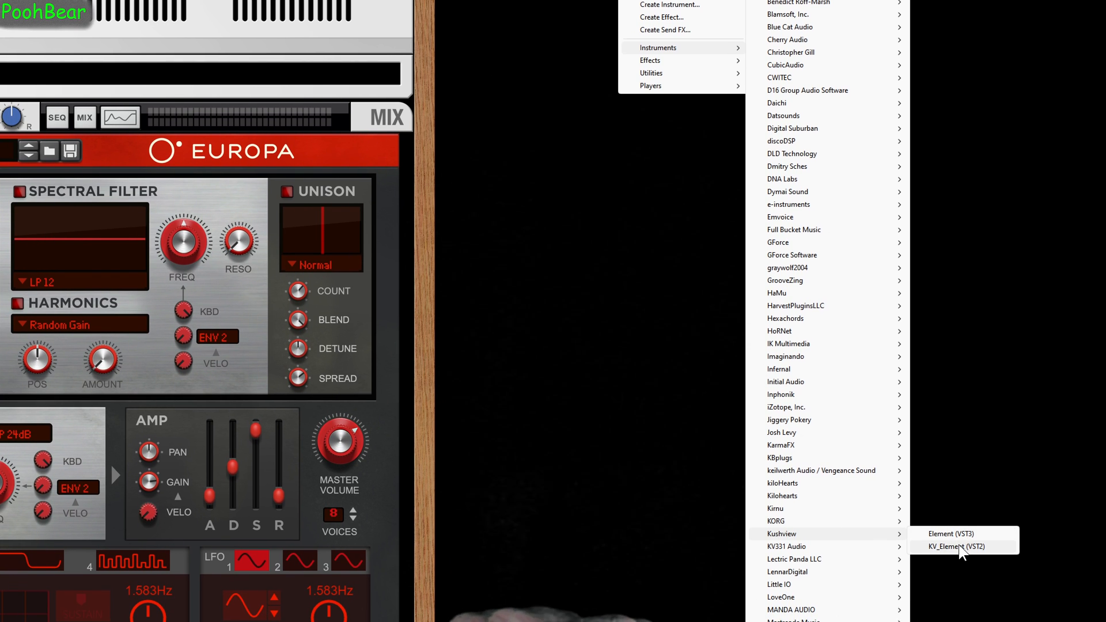
# Load KV_Element (VST2) from Kushview and expand its Plugins category list.
pyautogui.click(955, 547)
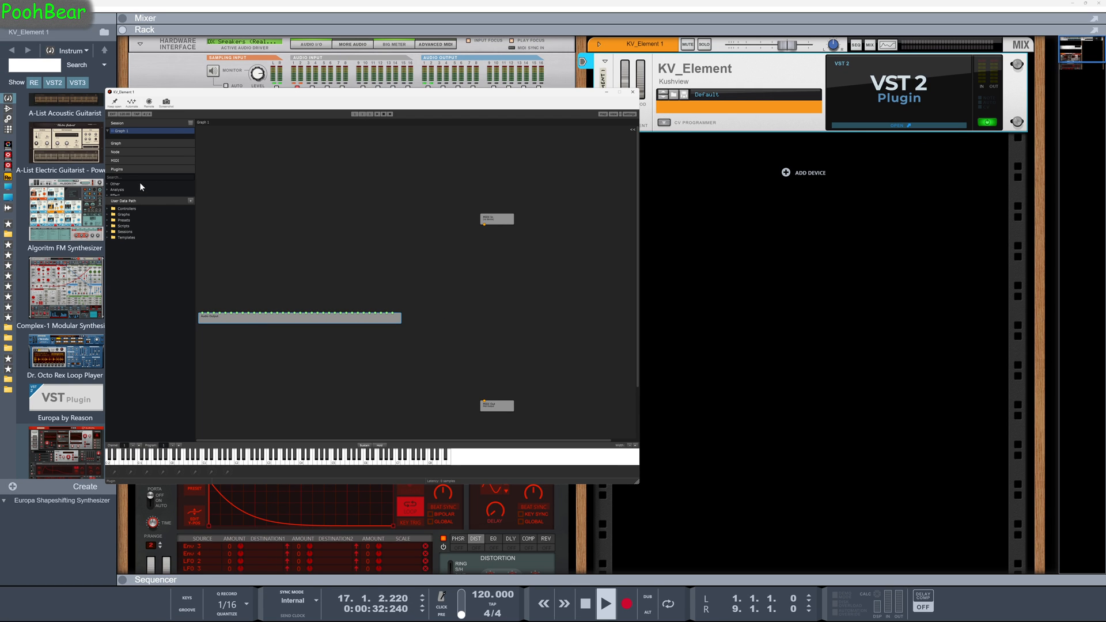
pyautogui.click(117, 168)
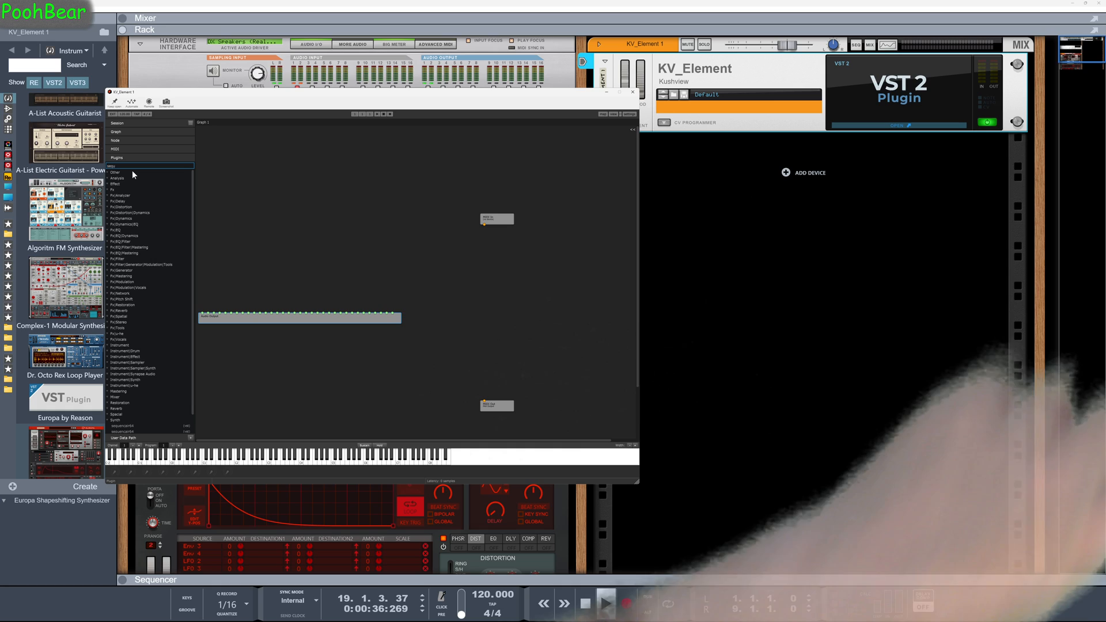
# Search 'sequ', add the sequencair64 node, and bring up the graph's device menu.
pyautogui.write('sequ')
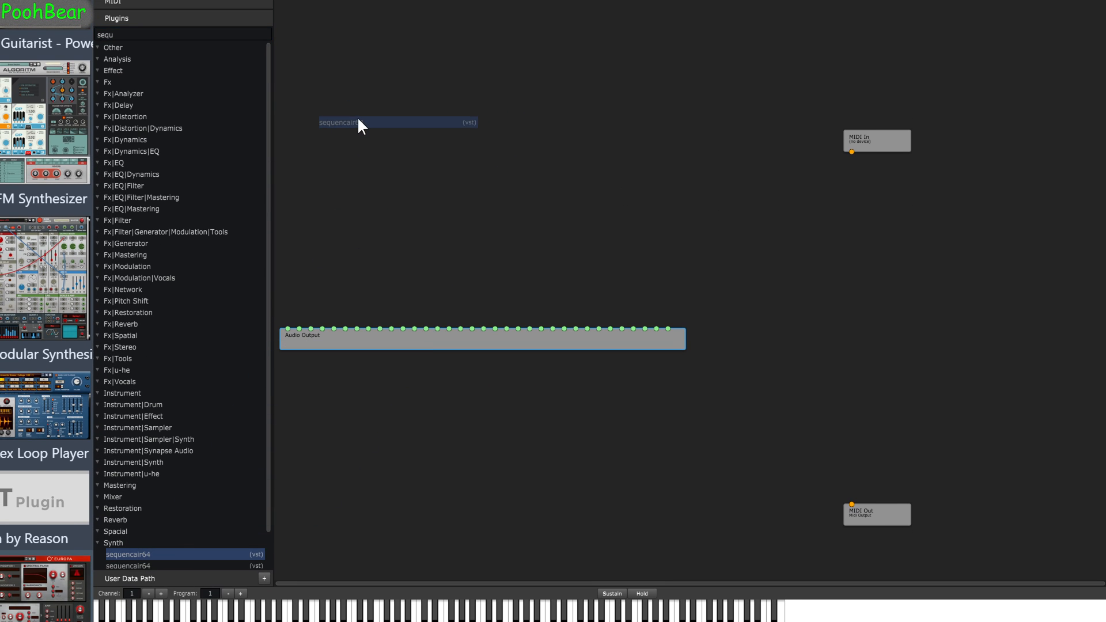
pyautogui.doubleClick(339, 122)
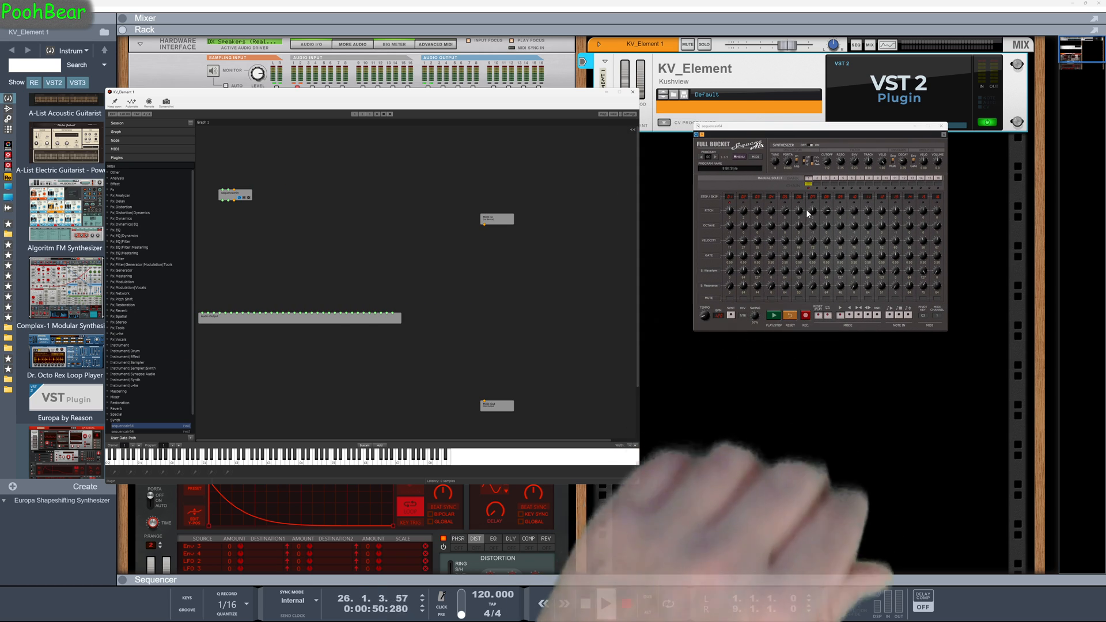
pyautogui.click(605, 603)
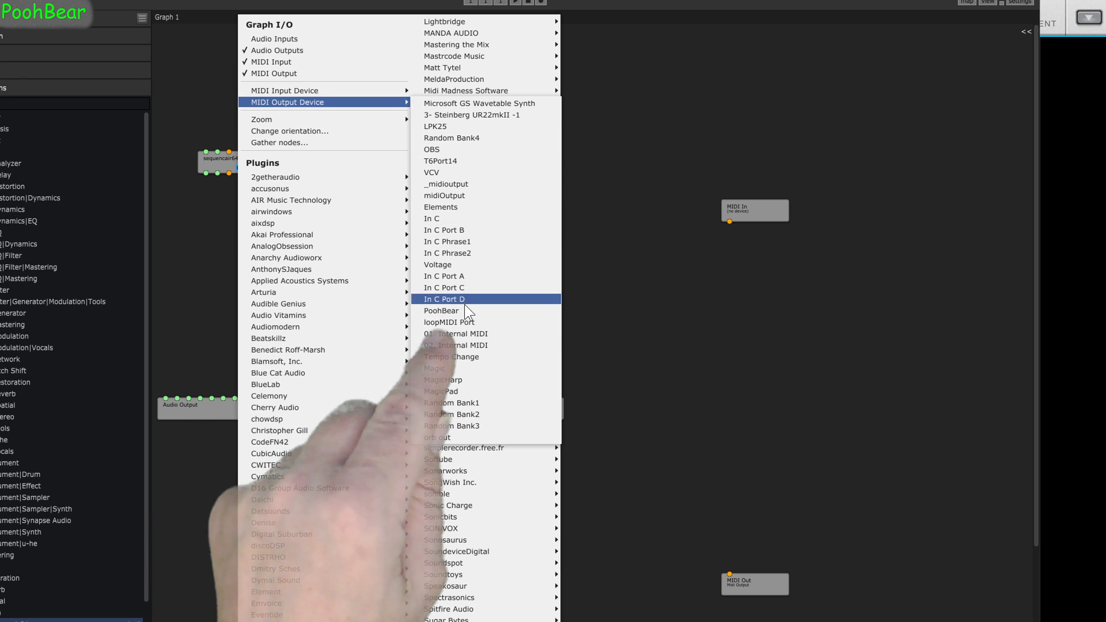
# Add a loopMIDI Port output node and wire sequencair64 into it.
pyautogui.click(449, 323)
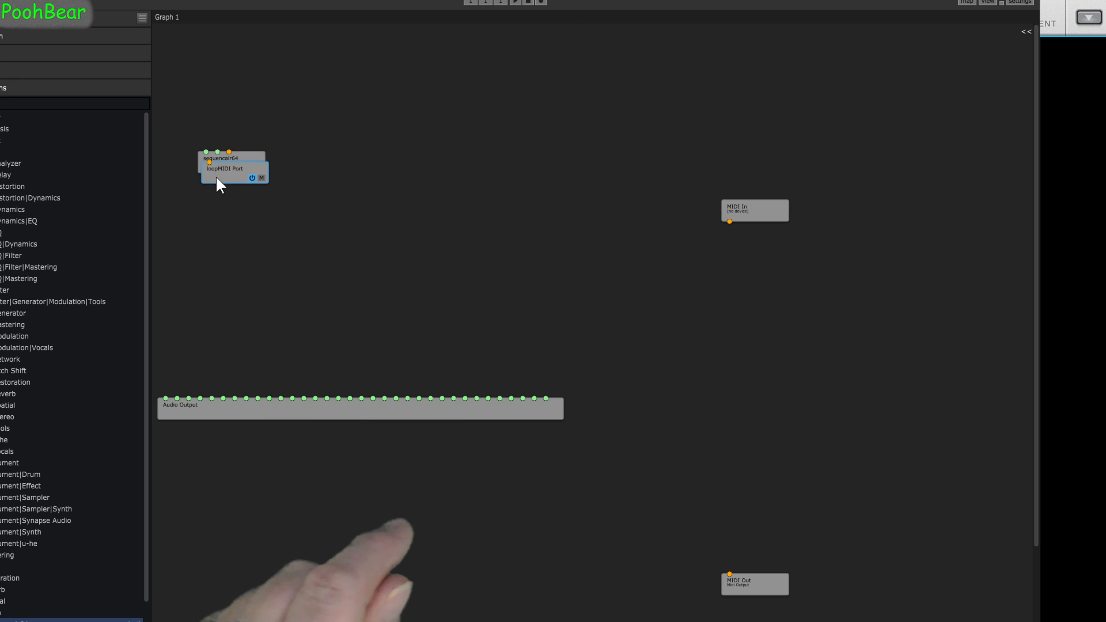
pyautogui.moveTo(224, 168); pyautogui.dragTo(226, 219)
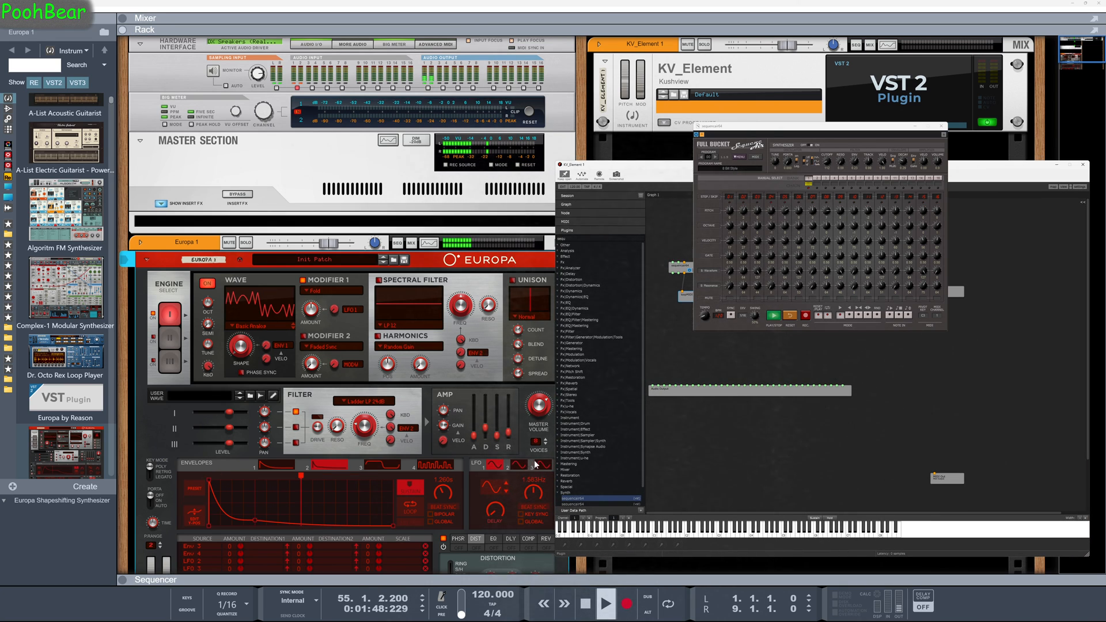
# Bring the KV_Element graph window forward.
pyautogui.click(544, 547)
pyautogui.write('v')
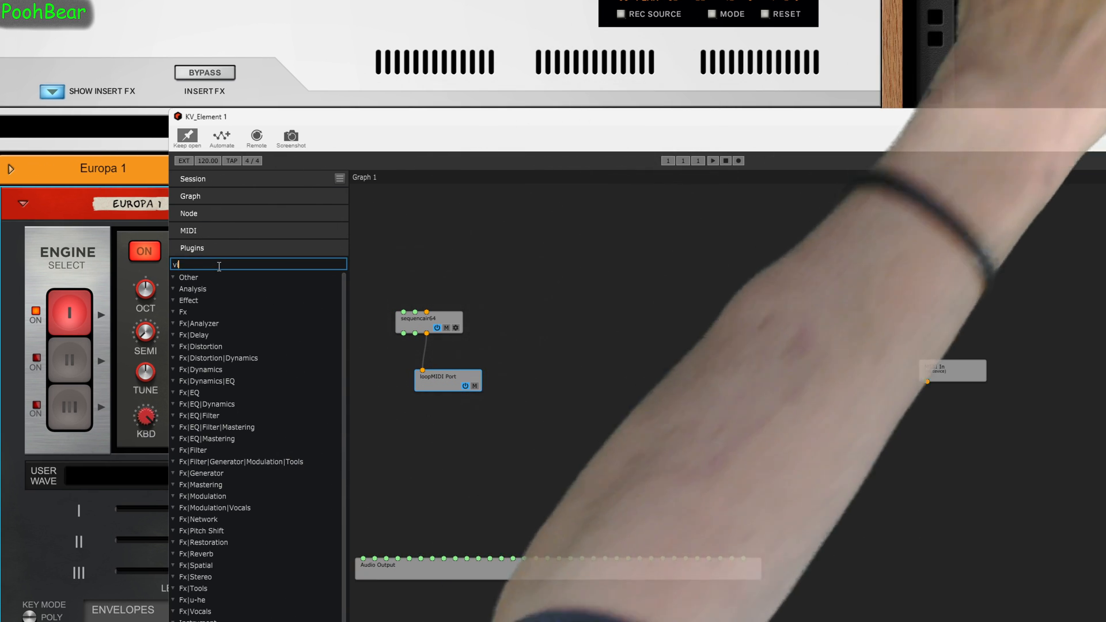
# Add Vital to the Element graph via the 'vit' search and enable Filter 1.
pyautogui.write('it')
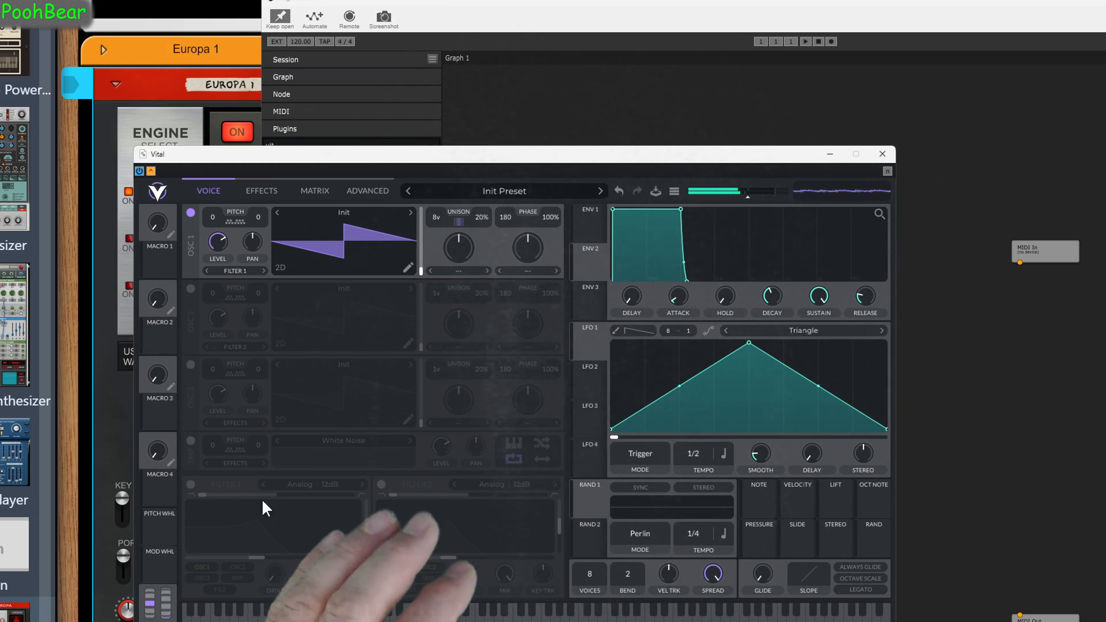
pyautogui.click(189, 485)
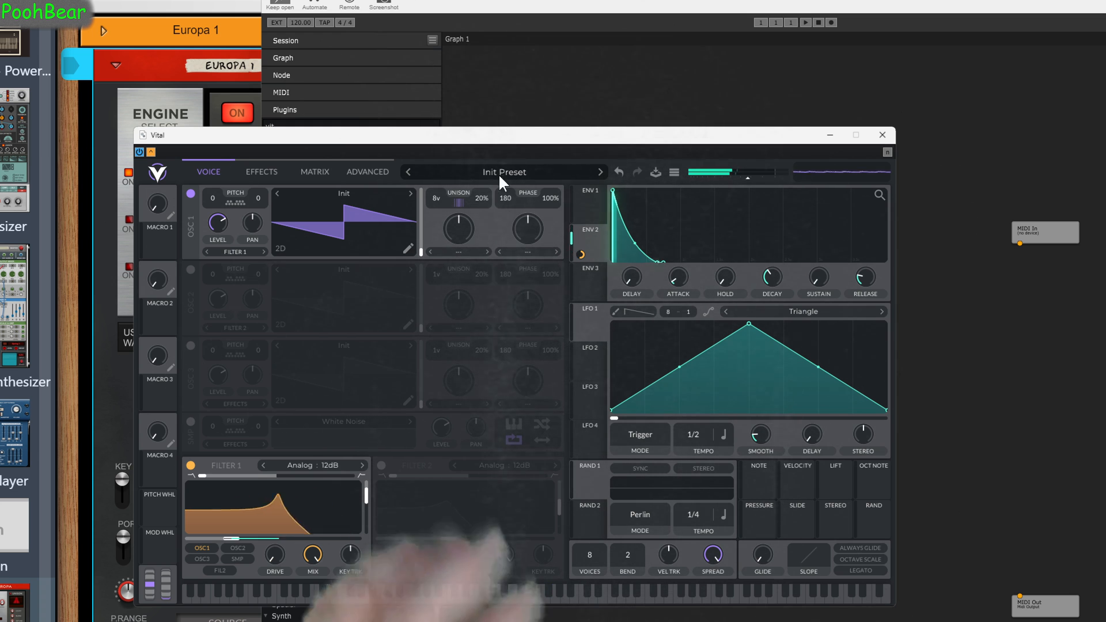
# Set Vital's delay effect to Stereo mode with a 1/4 tempo.
pyautogui.click(367, 171)
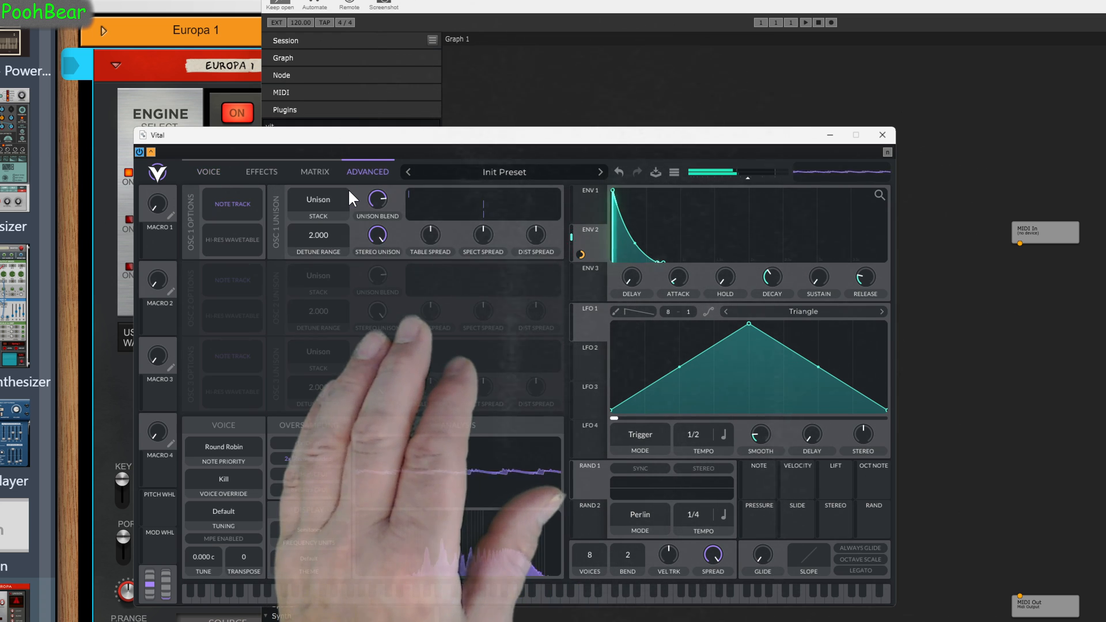
pyautogui.click(261, 171)
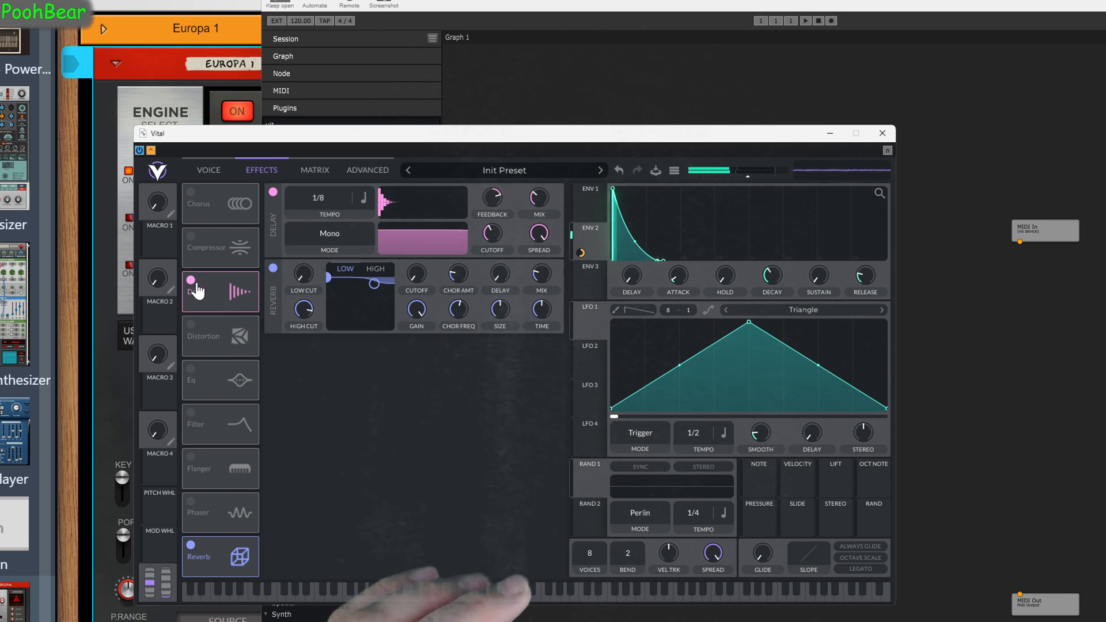
pyautogui.click(329, 234)
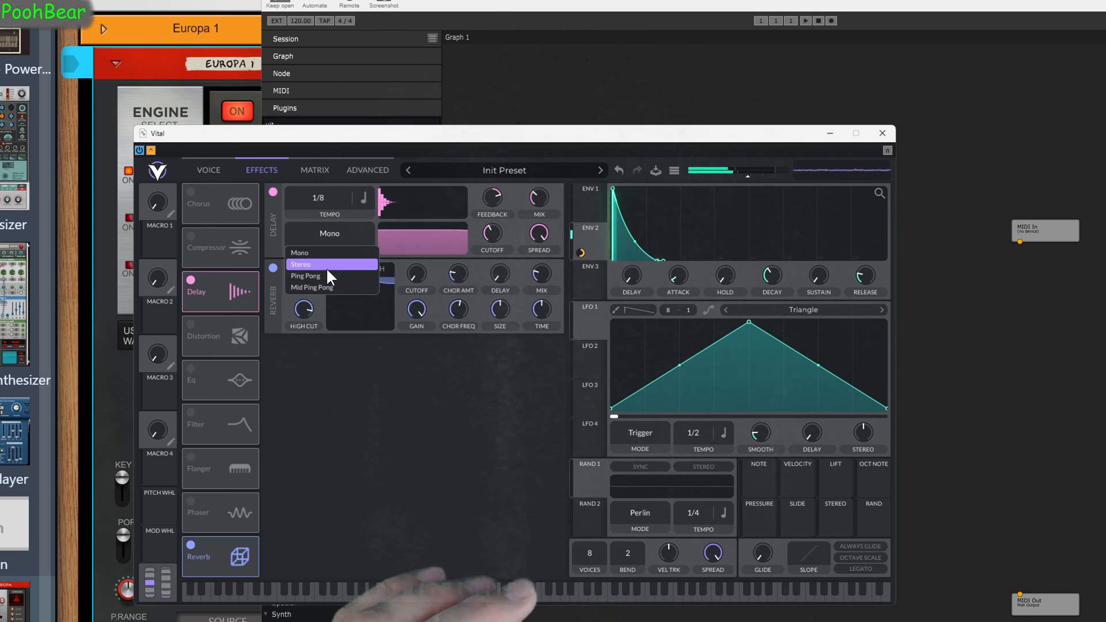
pyautogui.click(301, 264)
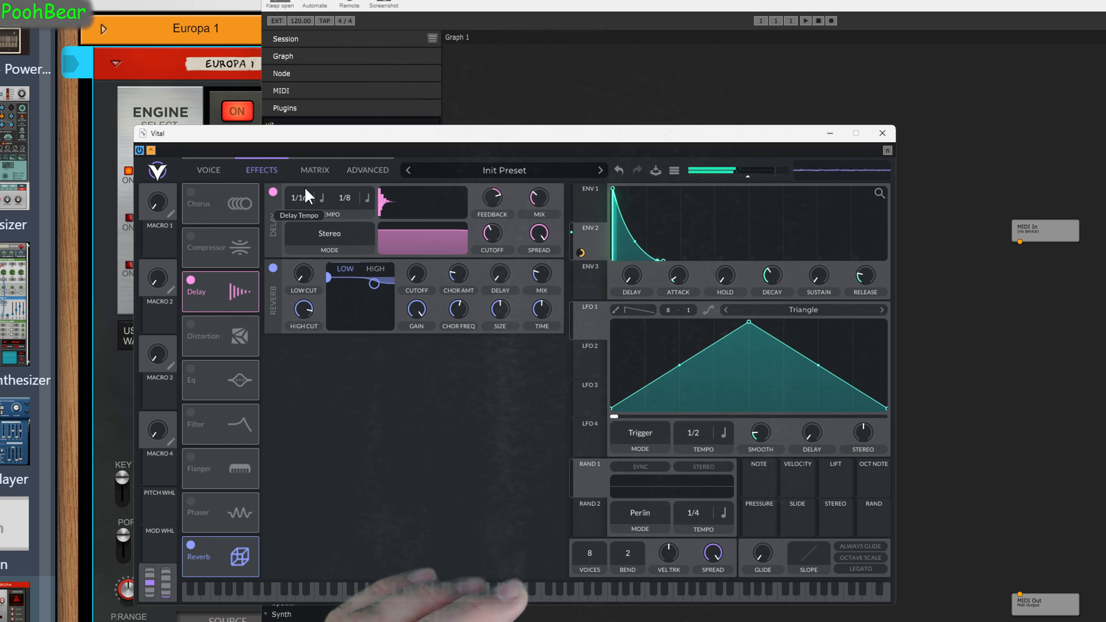
pyautogui.click(298, 197)
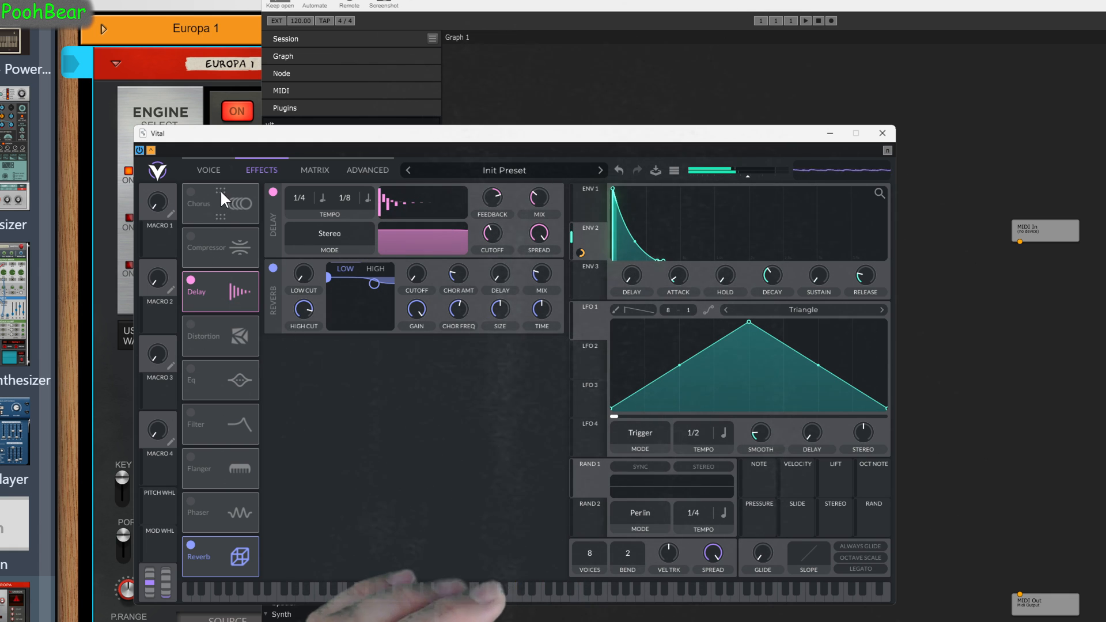
# Load Basic Shapes into oscillator 1 and nudge its wavetable frame to about 124.7.
pyautogui.click(208, 169)
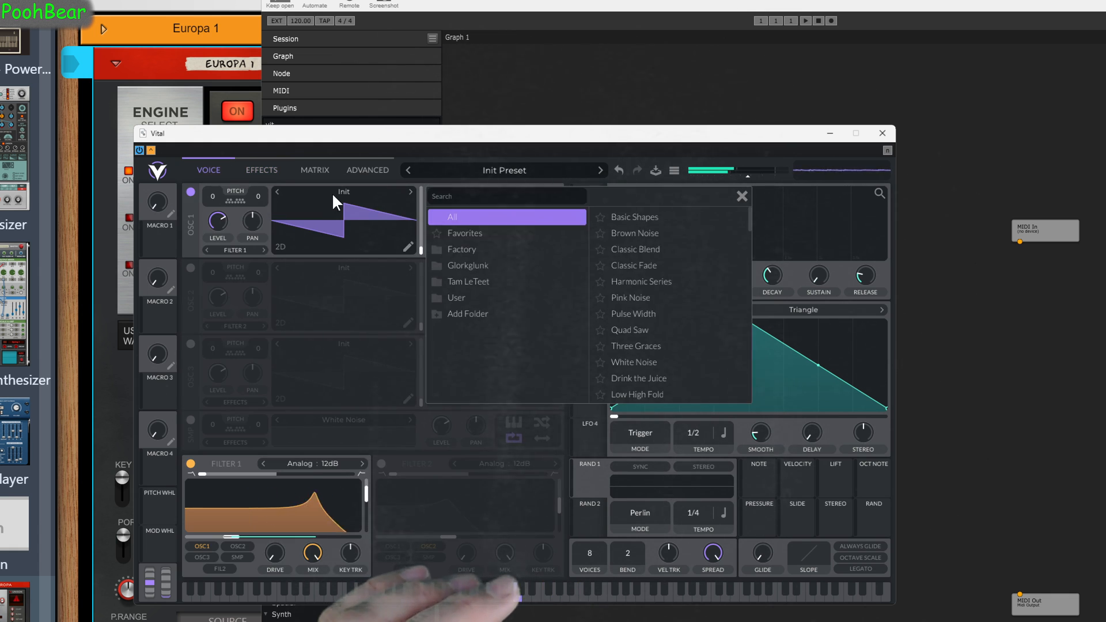
pyautogui.click(634, 217)
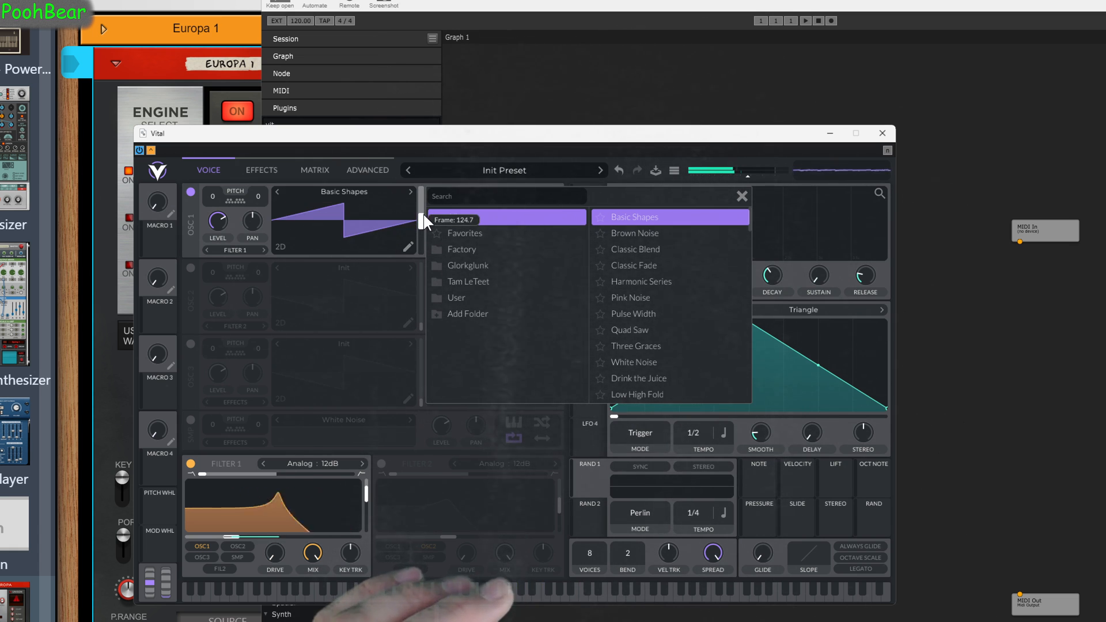
pyautogui.moveTo(424, 219); pyautogui.dragTo(423, 211)
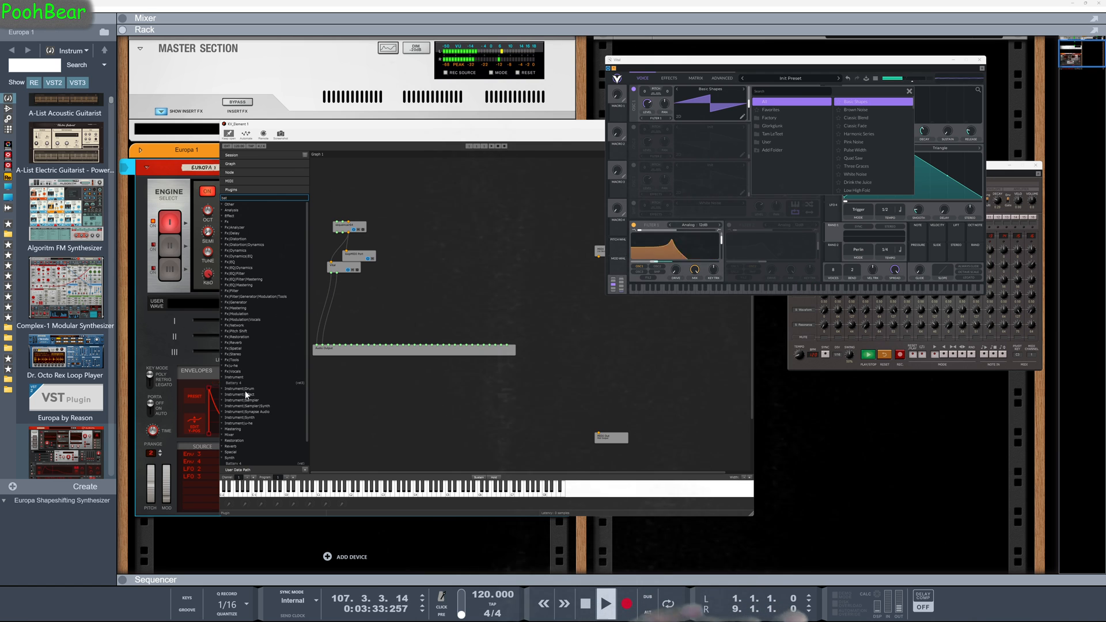
# Choose Battery 4 from Element's plugin list to add to the graph.
pyautogui.click(247, 383)
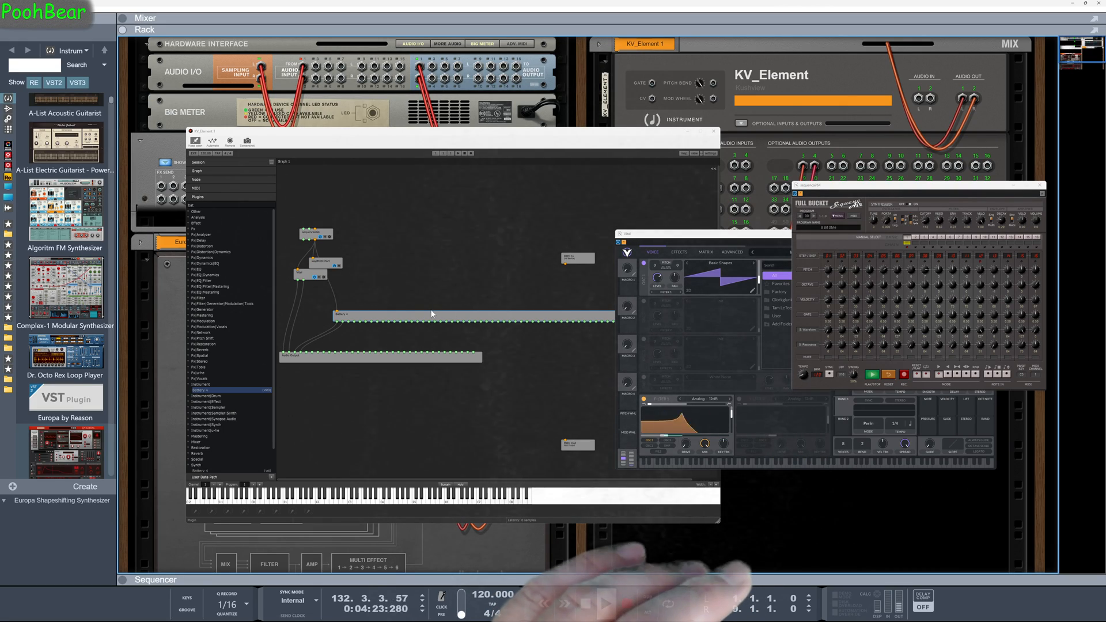
# Open the Battery 4 editor and load a drum kit from its Library.
pyautogui.click(601, 604)
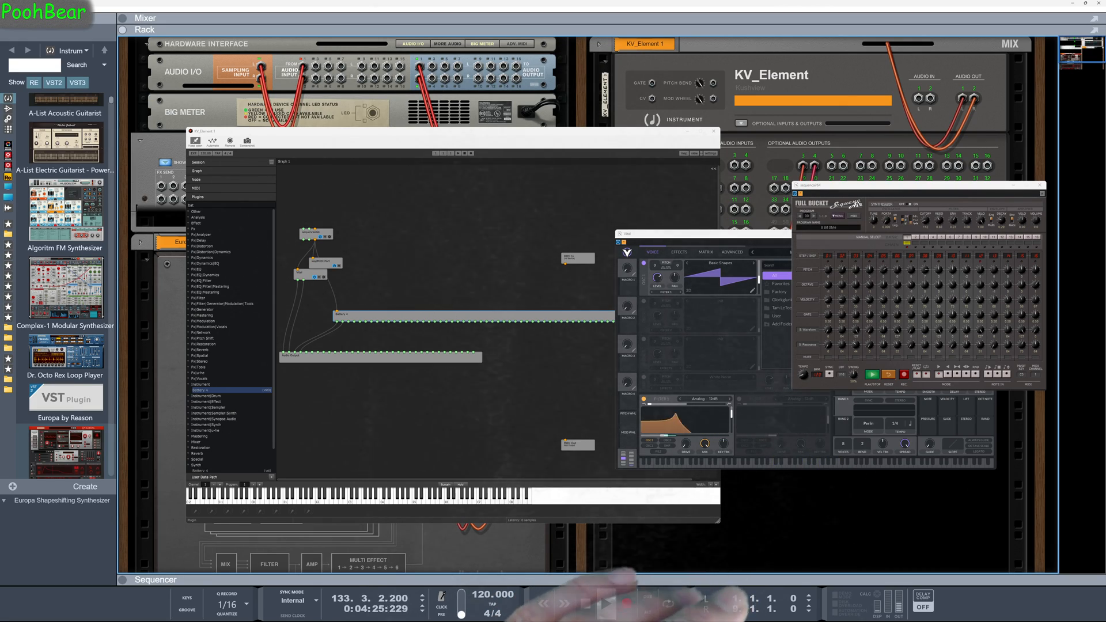
pyautogui.click(609, 604)
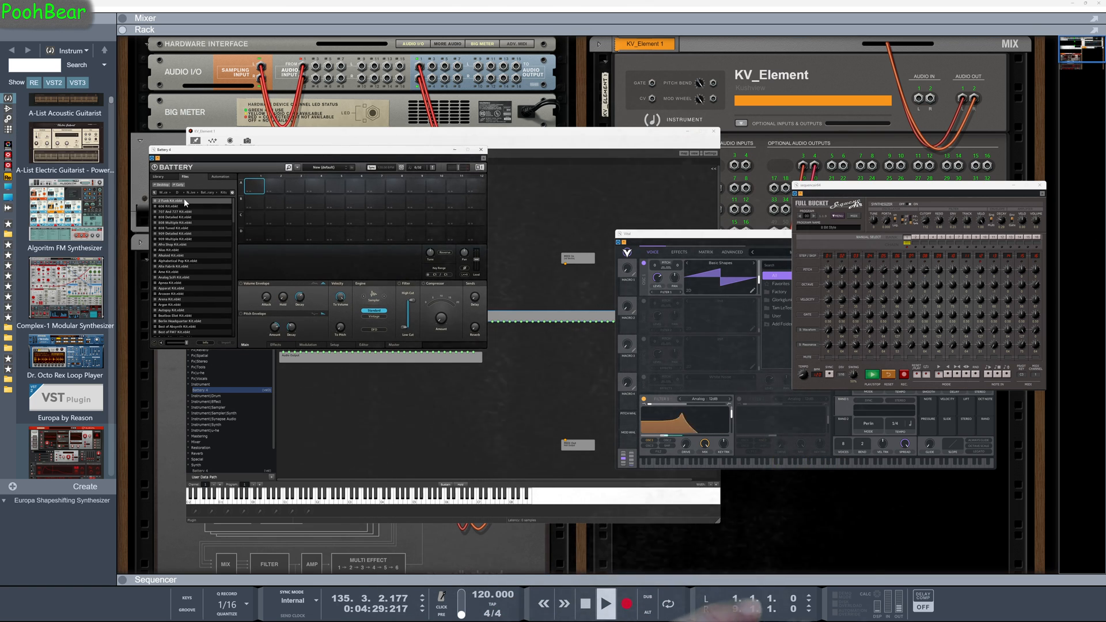
pyautogui.click(168, 201)
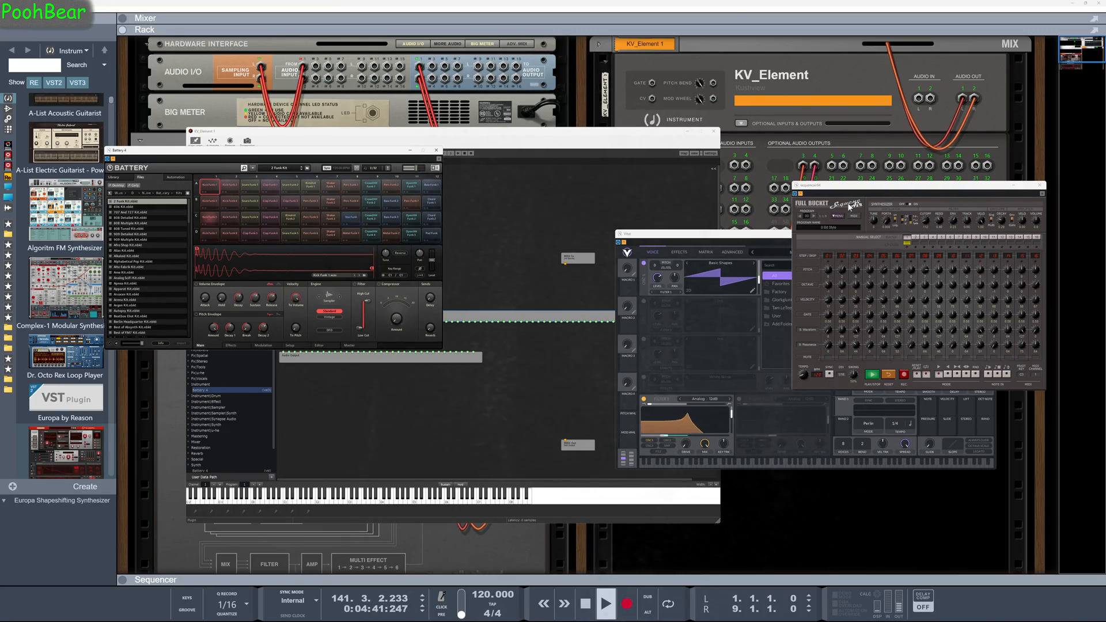
pyautogui.click(811, 215)
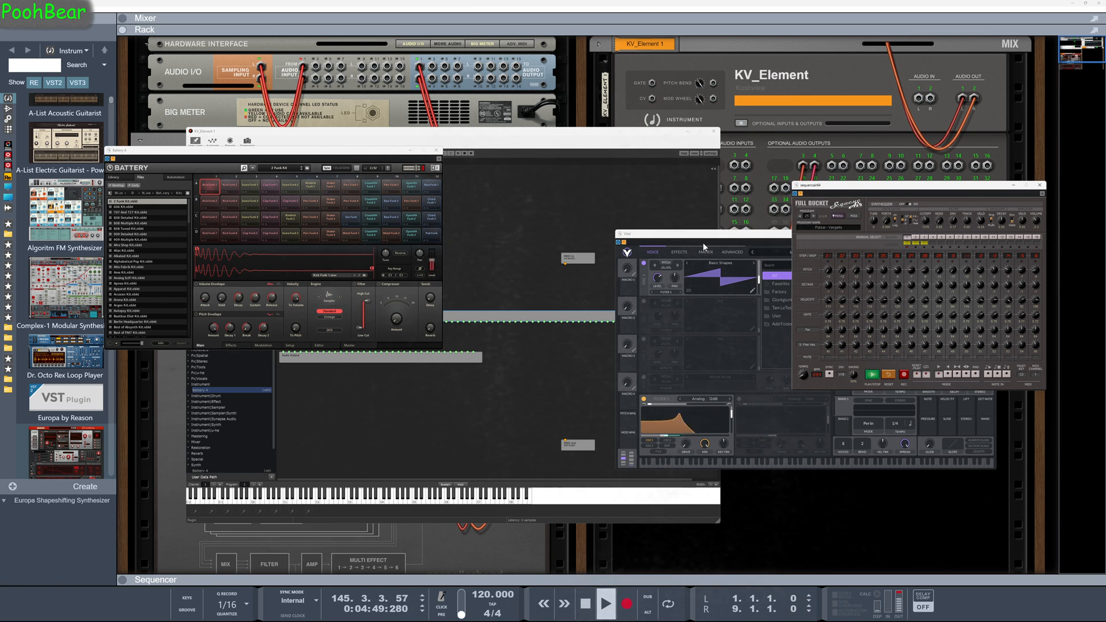
pyautogui.click(134, 332)
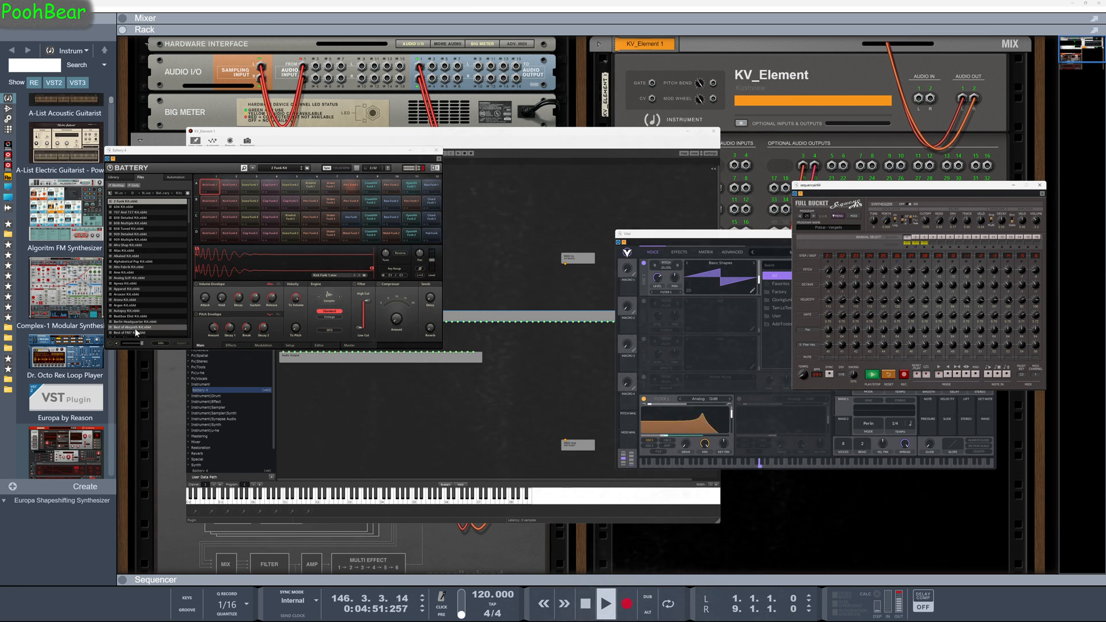